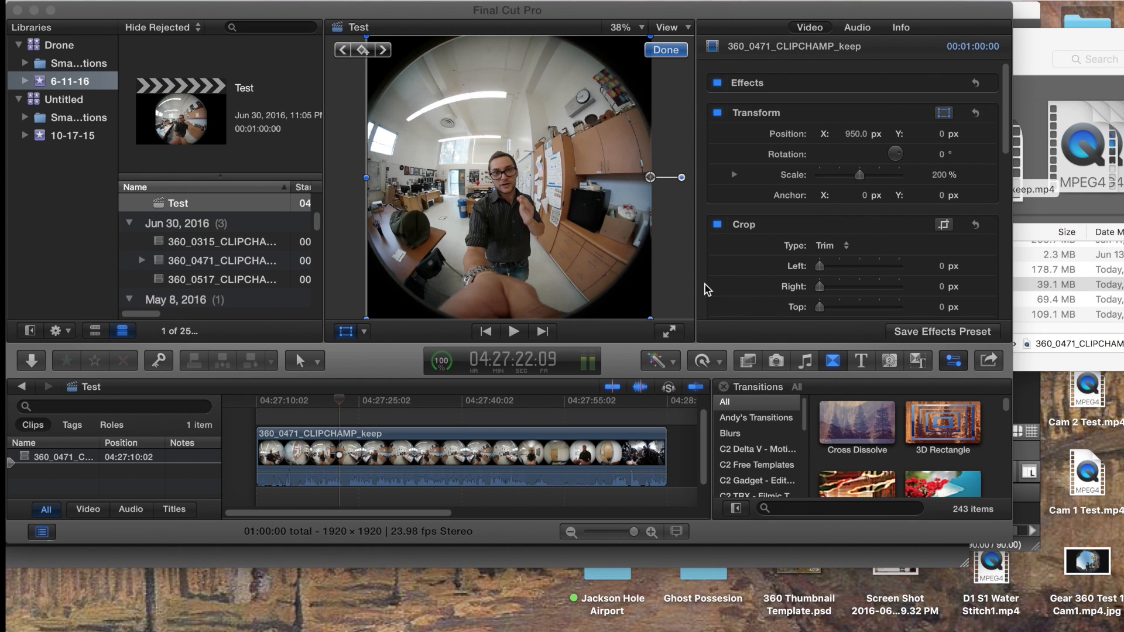
pyautogui.moveTo(879, 157)
pyautogui.write('0')
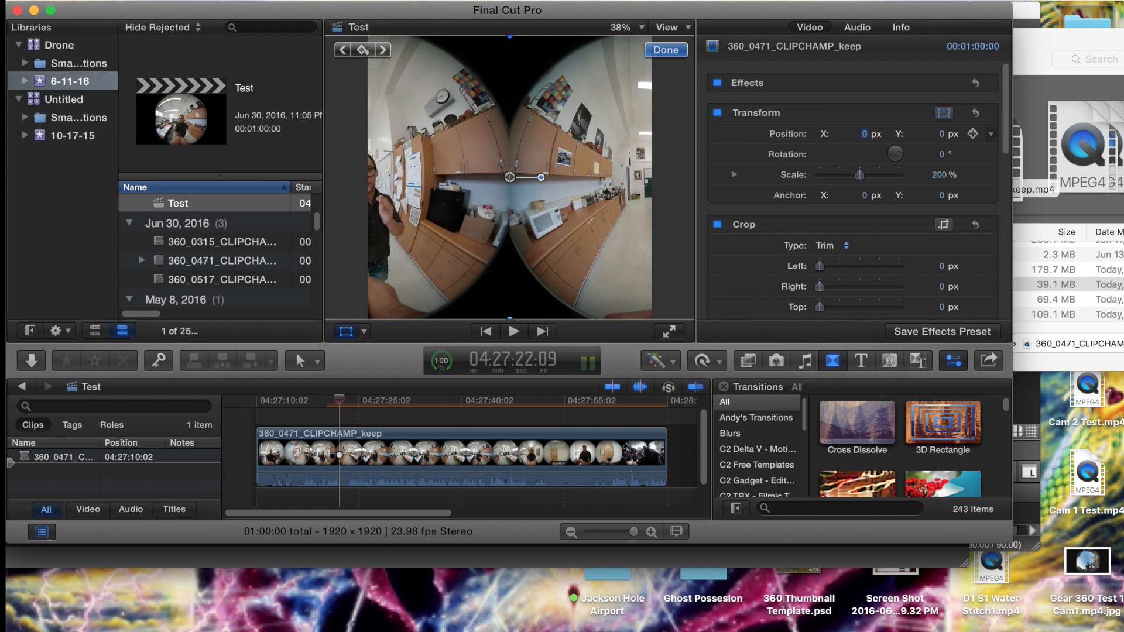
# Set the clip's Transform Position X from 950 px to 0 px in the inspector
pyautogui.click(857, 134)
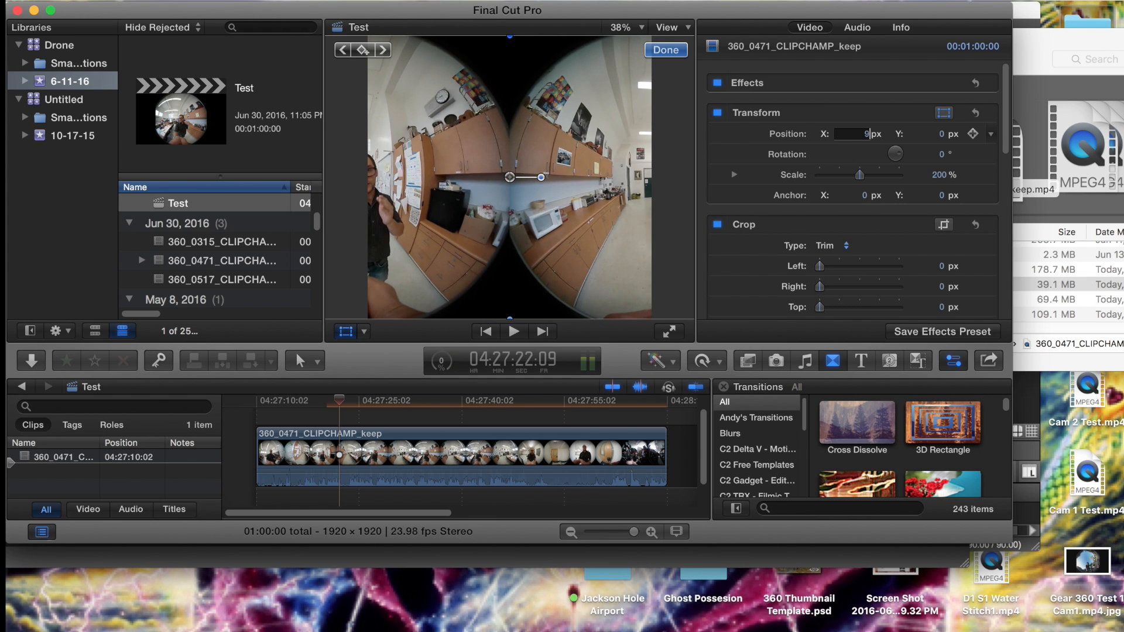
pyautogui.click(667, 332)
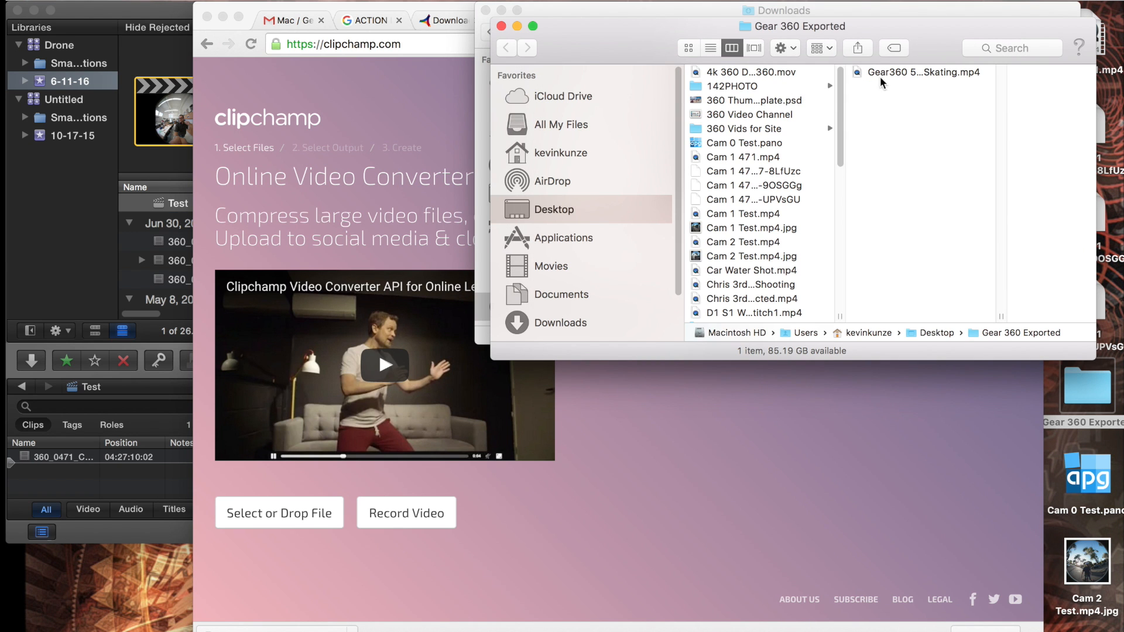
# Browse into the Gear 360 camera folder in Finder and look through its raw clips
pyautogui.scroll(-3)
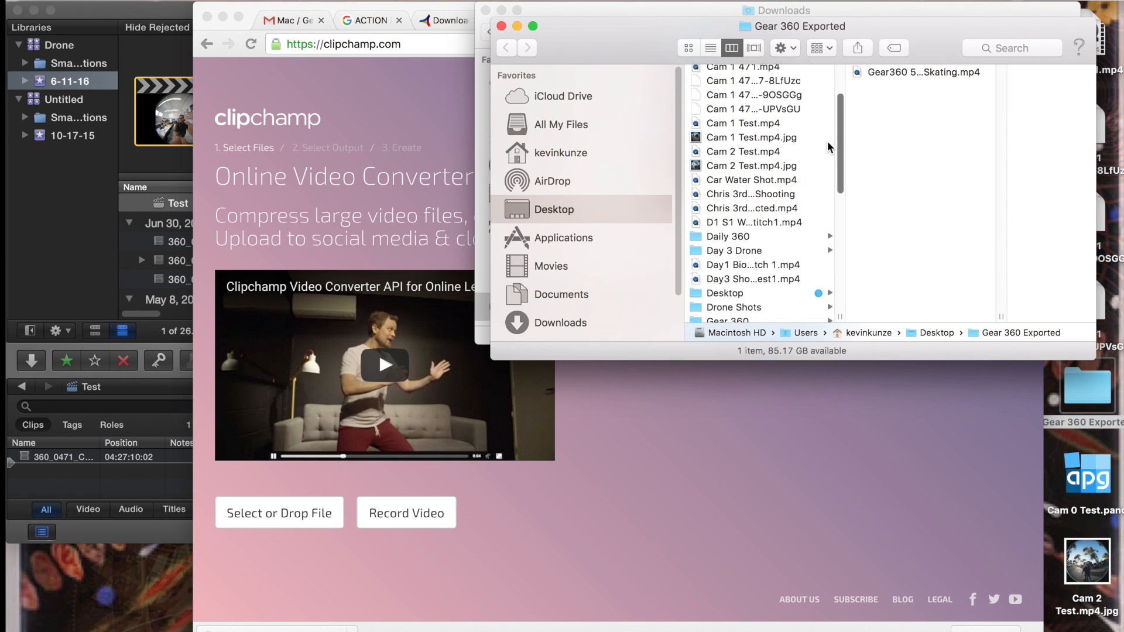
pyautogui.click(727, 215)
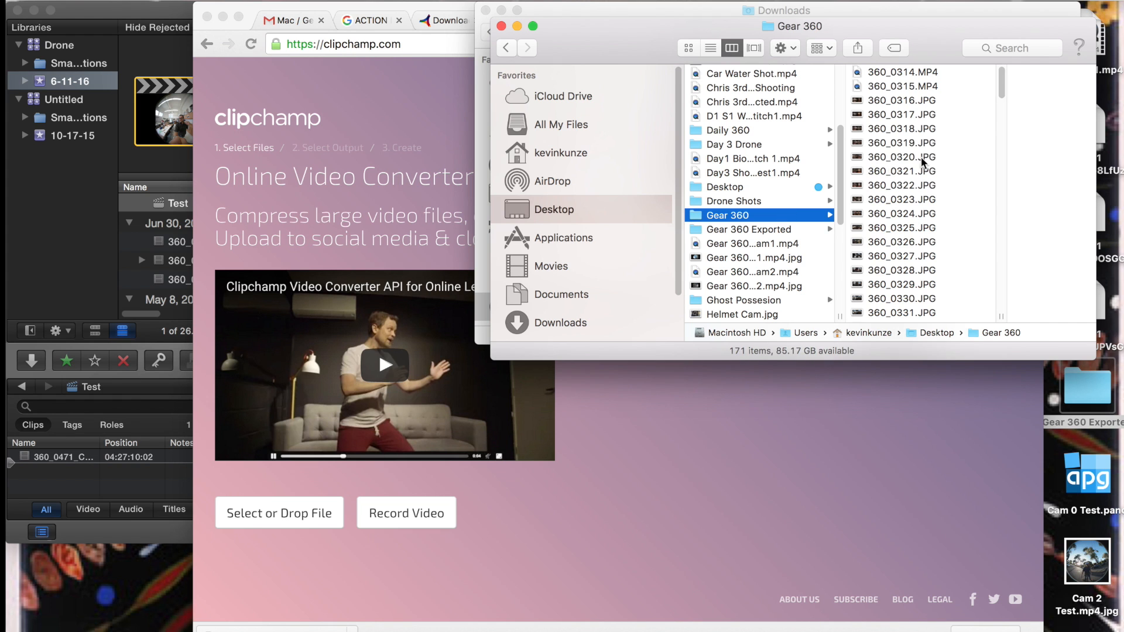
pyautogui.scroll(-3)
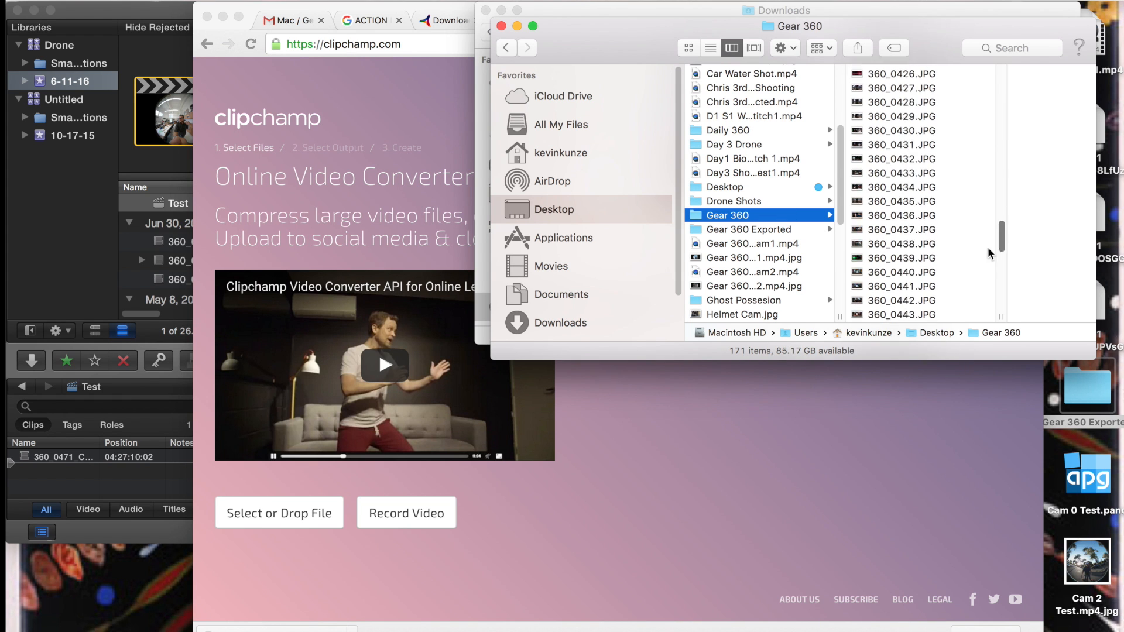
pyautogui.scroll(-3)
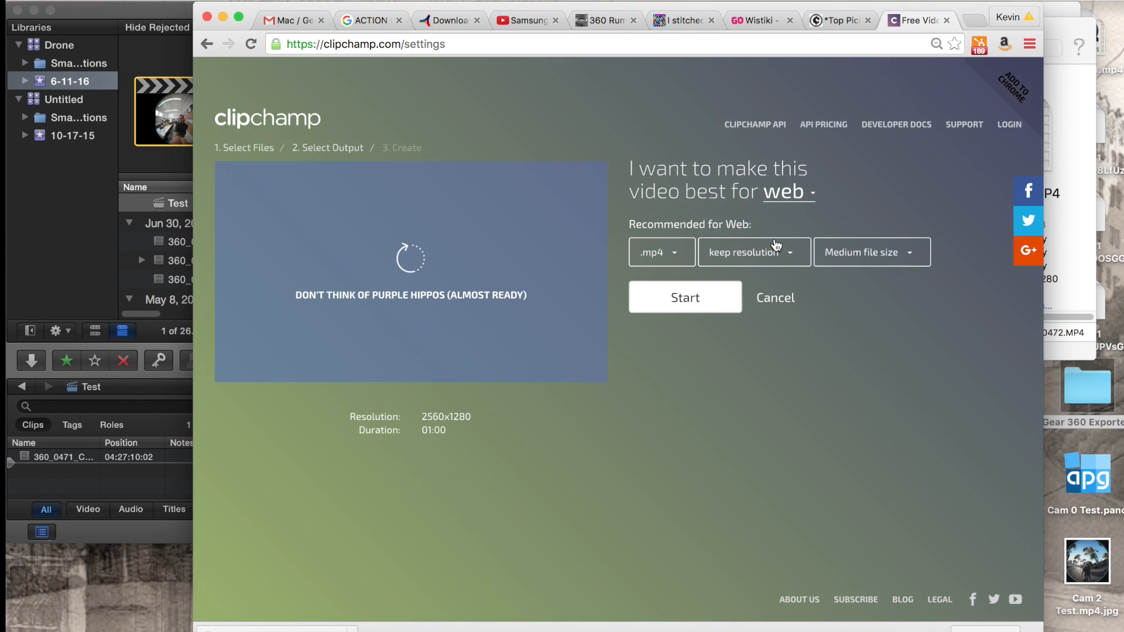
# Start the MP4 conversion at original resolution, Medium size, and dismiss the sign-up popup
pyautogui.click(683, 296)
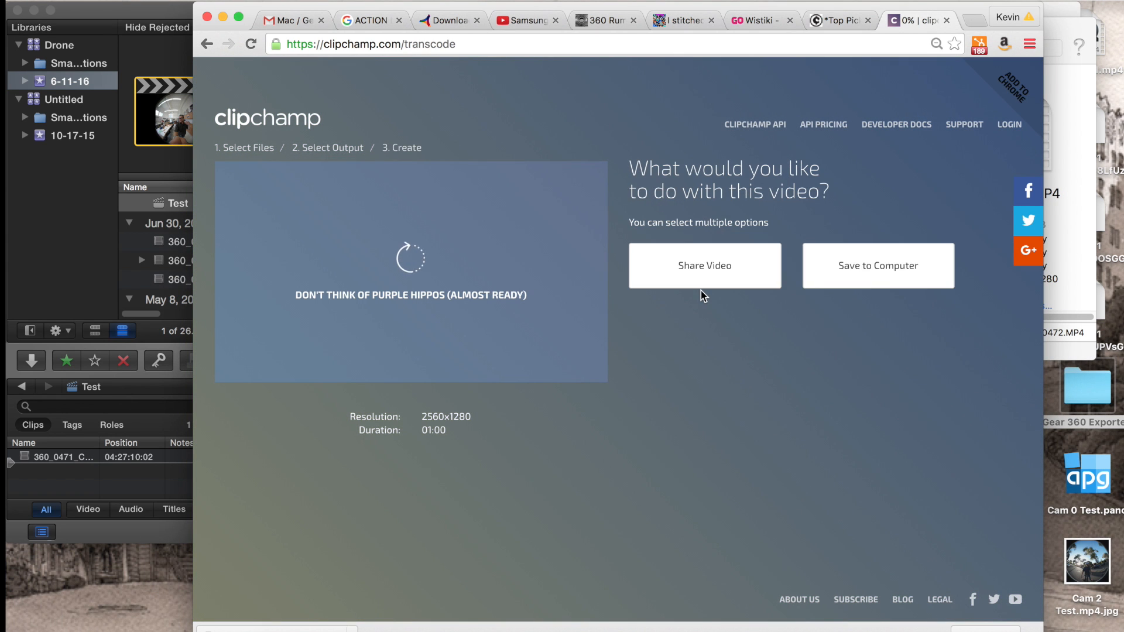
pyautogui.moveTo(826, 431)
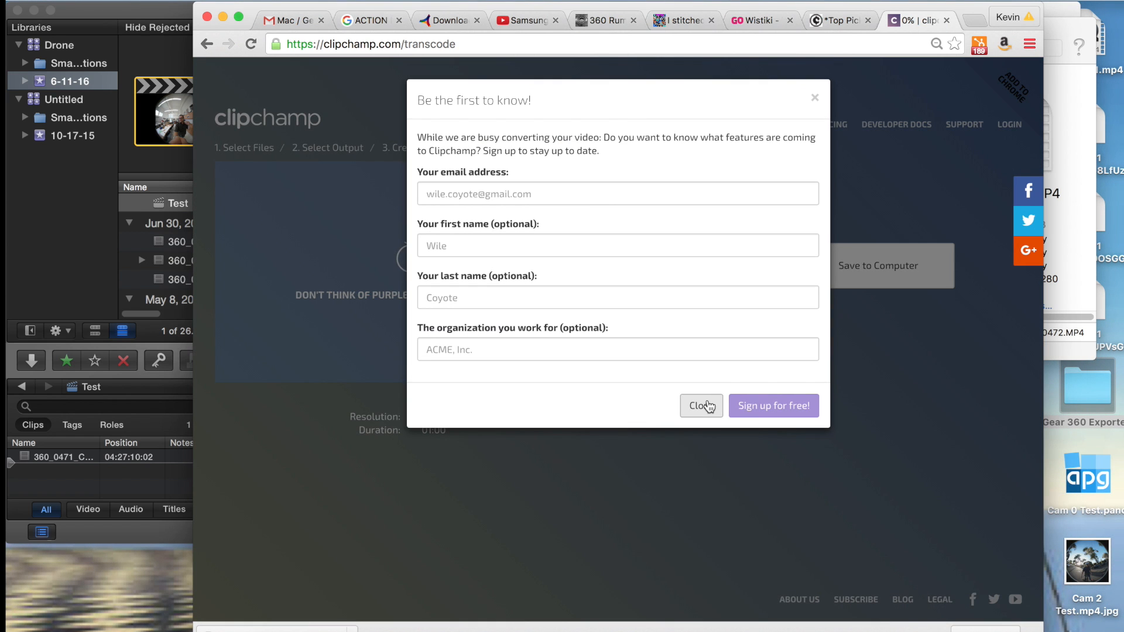
pyautogui.click(700, 406)
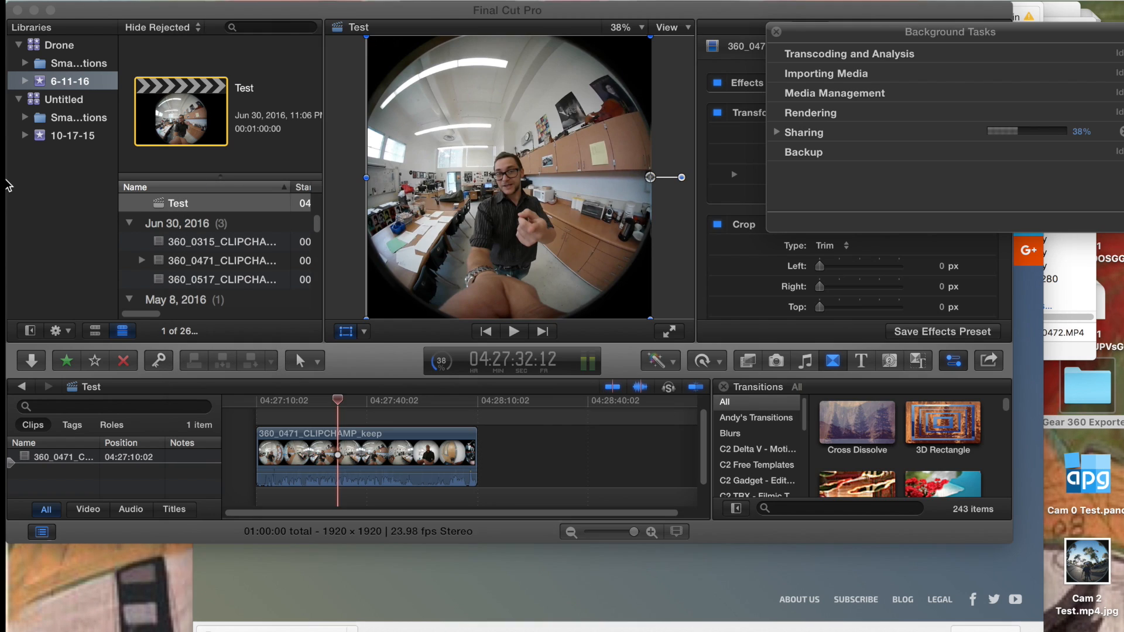
# After the first lens share succeeds, close Background Tasks and choose a custom video format
pyautogui.click(129, 10)
pyautogui.write('360 Project')
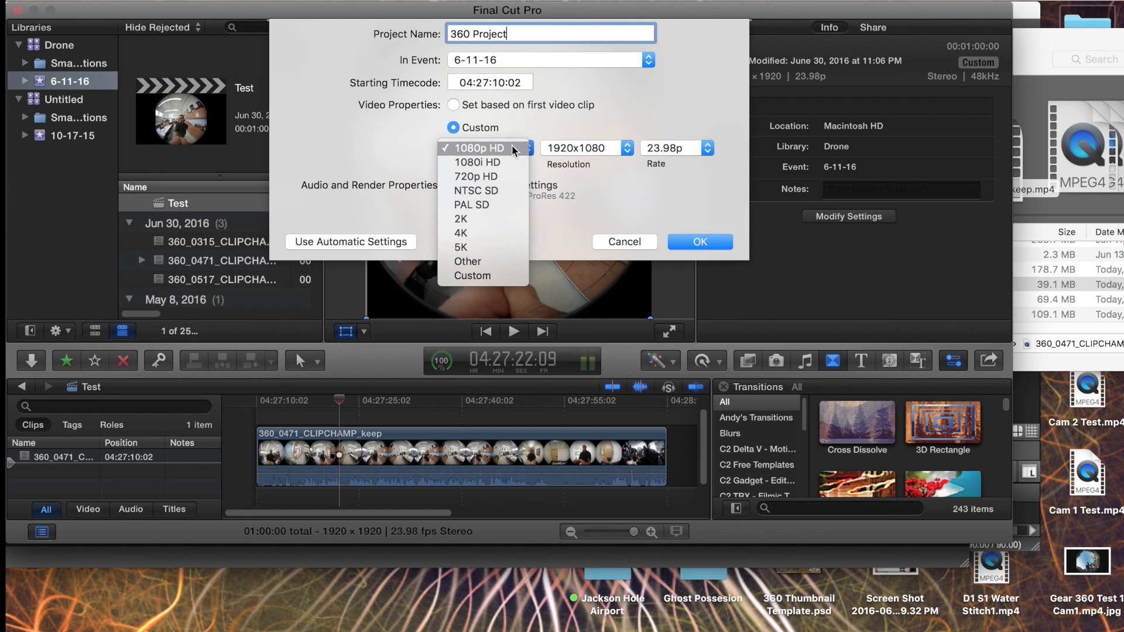
pyautogui.moveTo(482, 276)
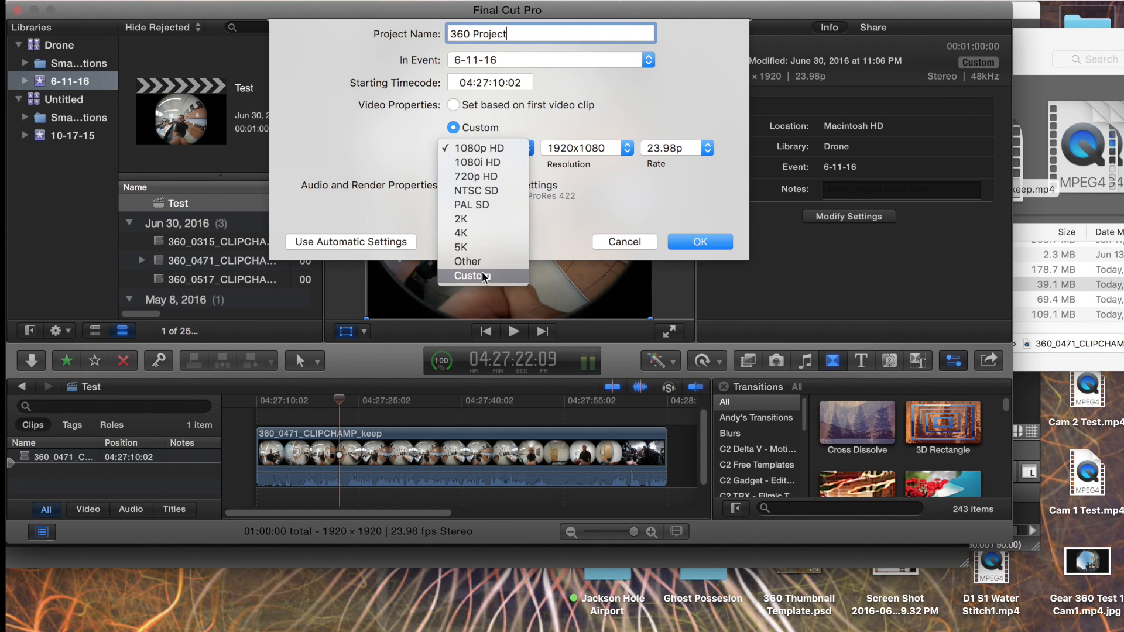
pyautogui.click(475, 276)
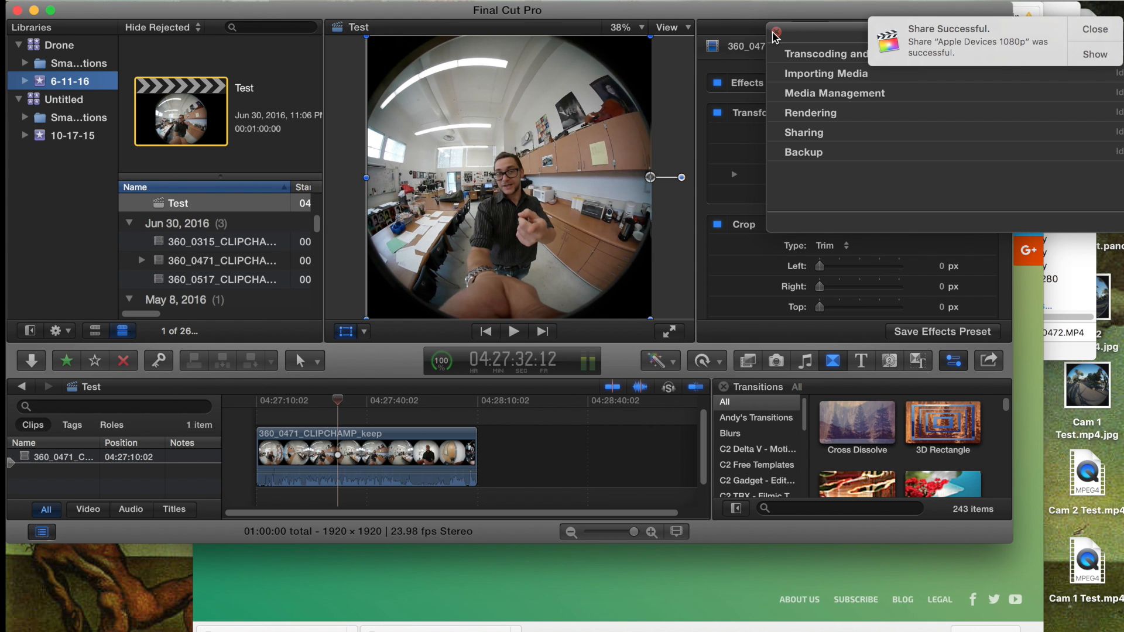
pyautogui.click(775, 34)
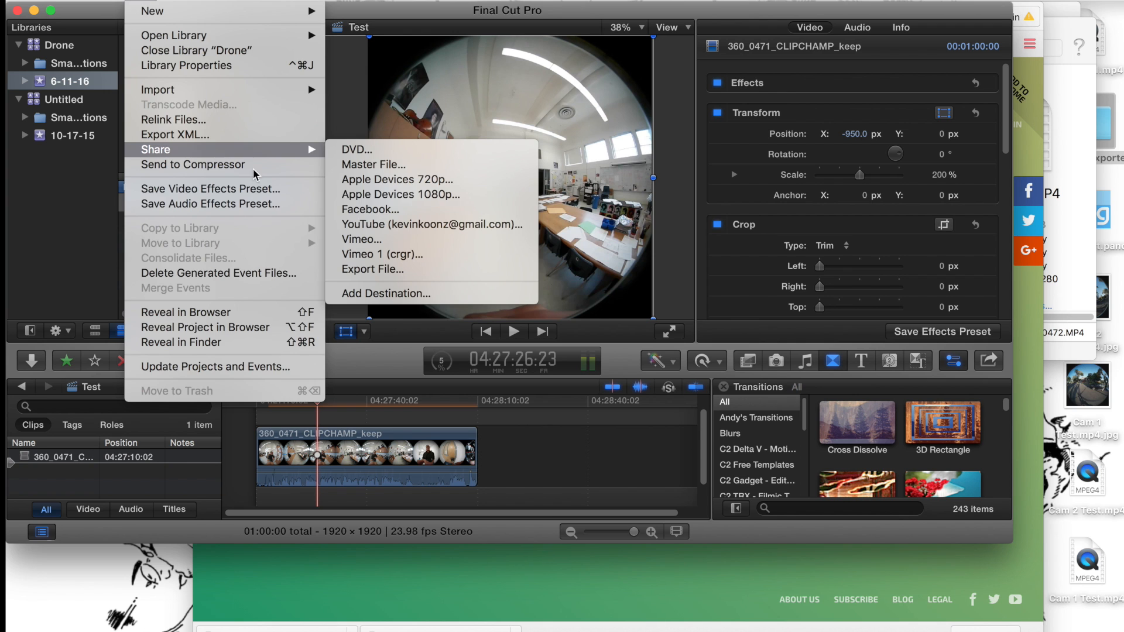
# Share as Apple Devices 1080p titled Cam 2 471 and proceed to save
pyautogui.click(400, 194)
pyautogui.write('Cam 2 471')
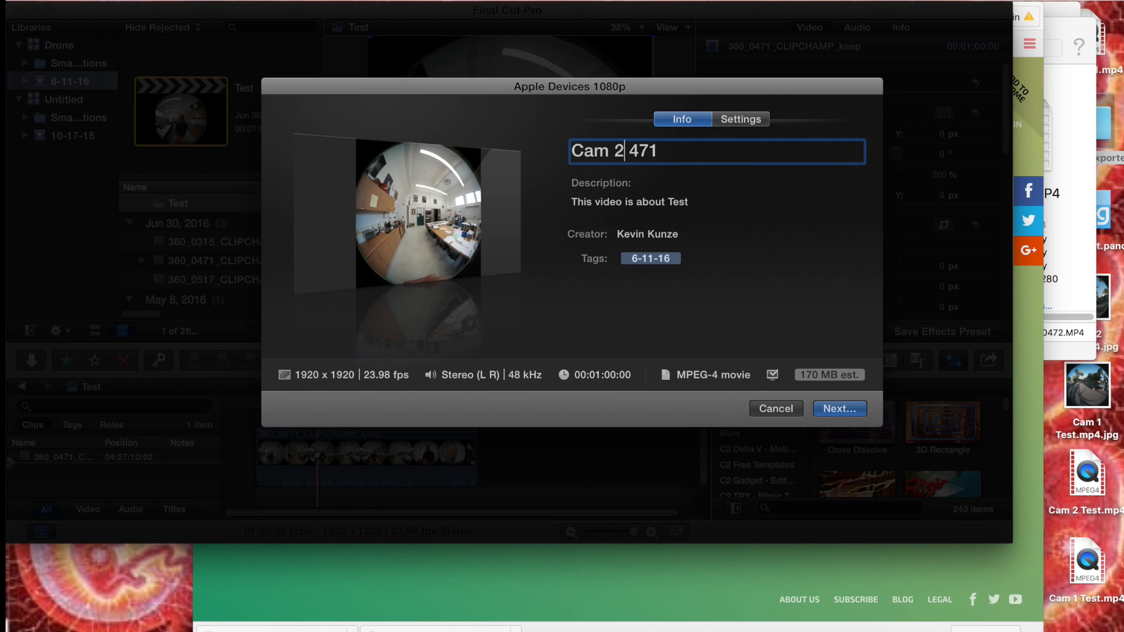
pyautogui.click(838, 408)
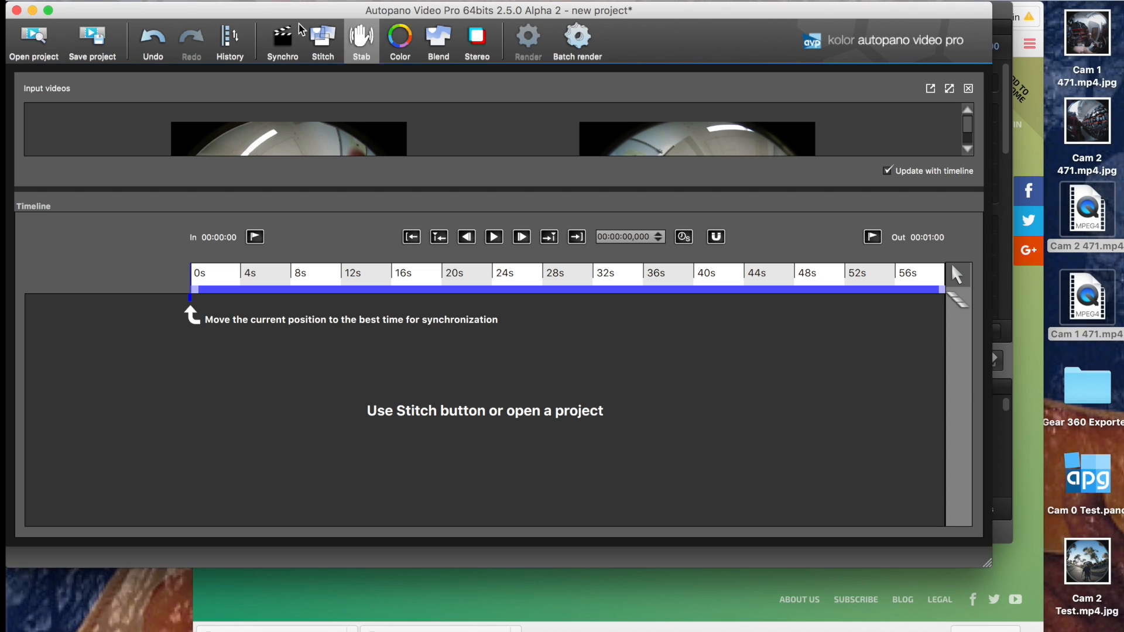
# Run Synchro using audio on Cam 1 471 and Cam 2 471 until accurate sync is found
pyautogui.click(282, 38)
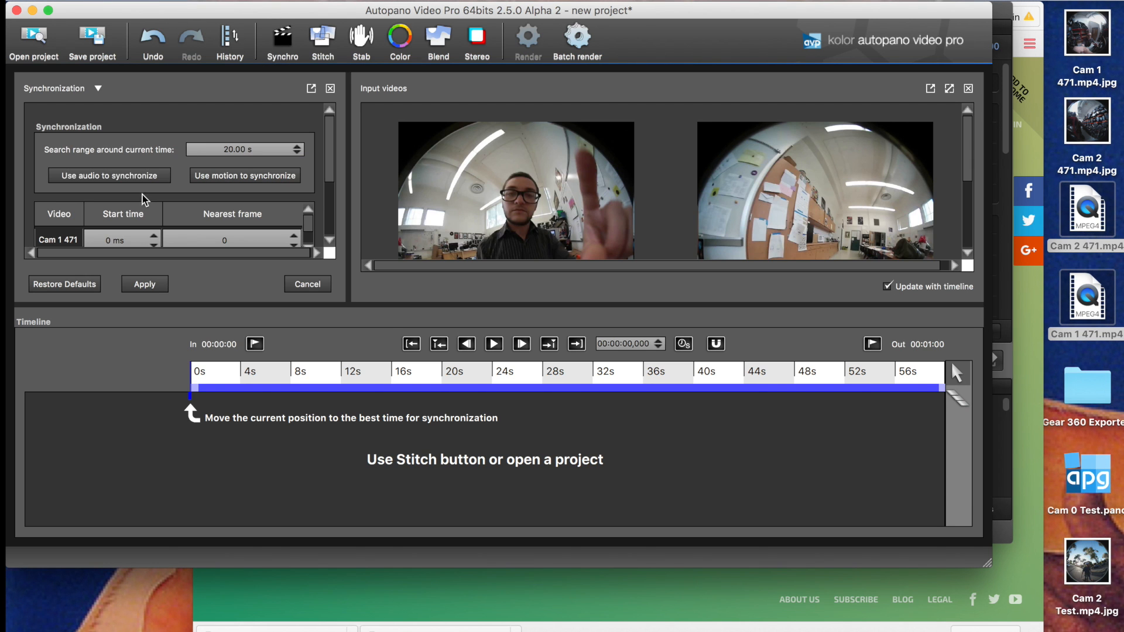
pyautogui.click(108, 175)
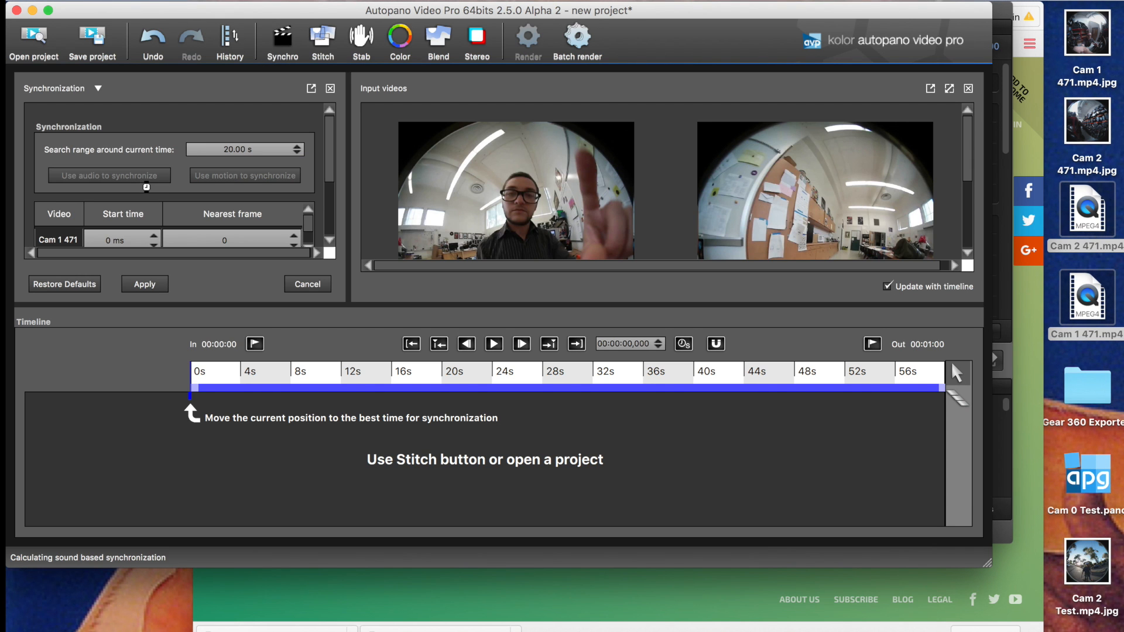
pyautogui.click(109, 176)
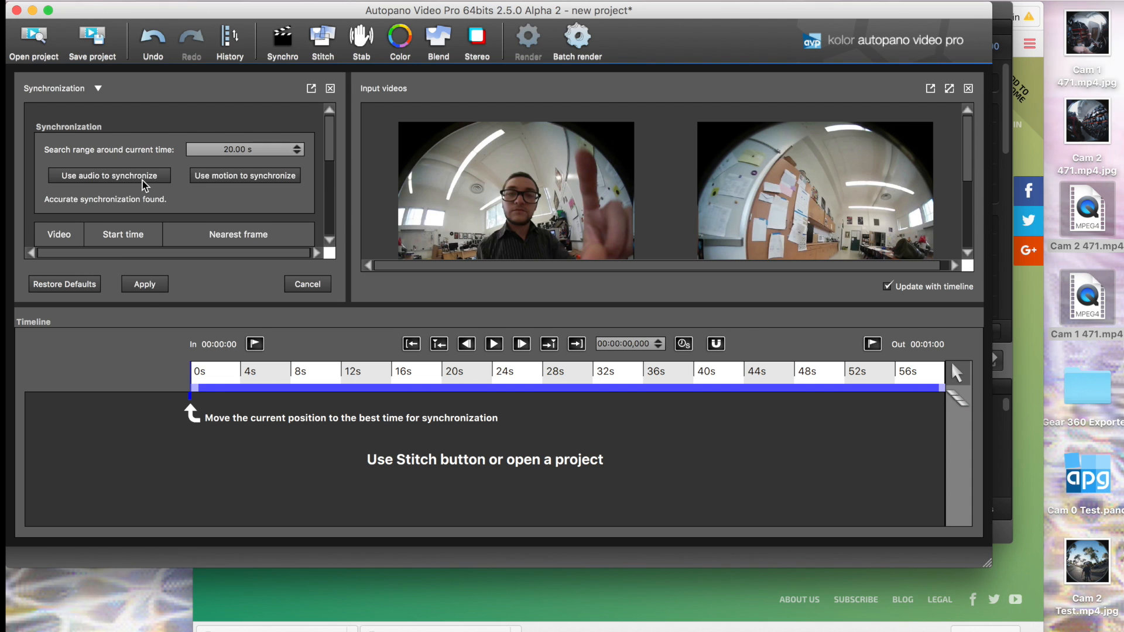
pyautogui.click(144, 283)
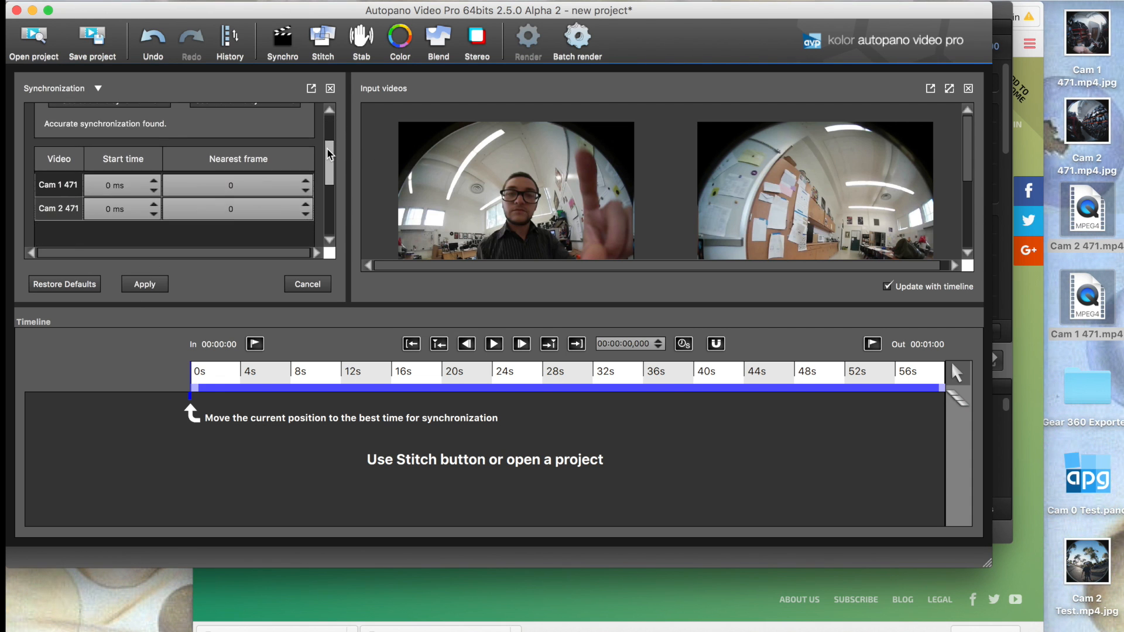
pyautogui.click(322, 41)
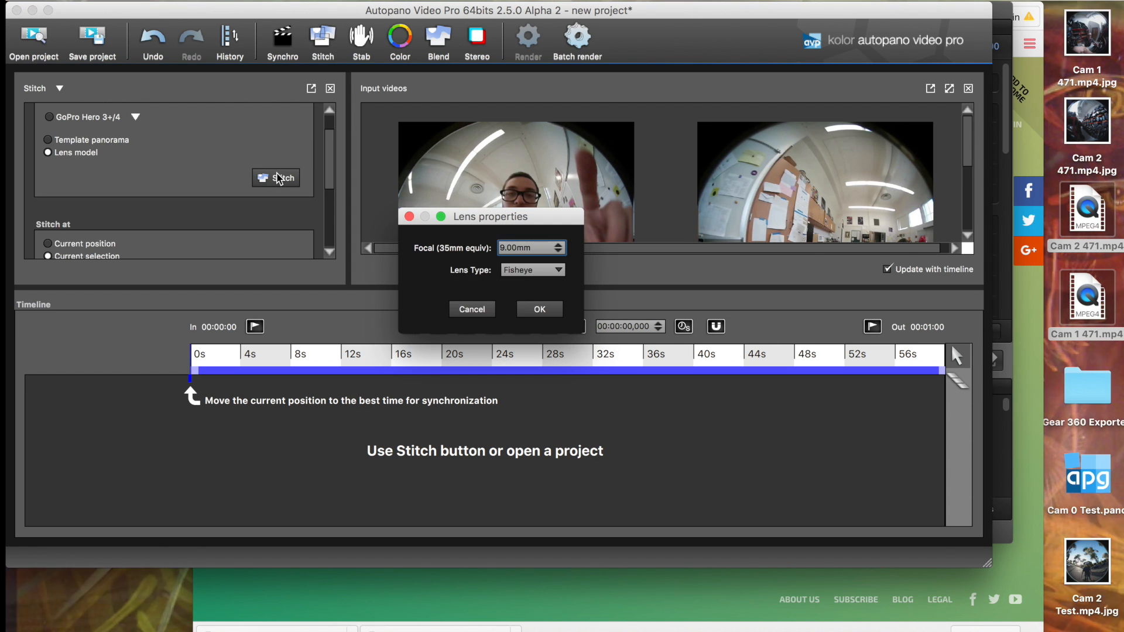
# Confirm the 9 mm Fisheye lens model, stitch the videos and enlarge the realtime panorama preview
pyautogui.click(539, 309)
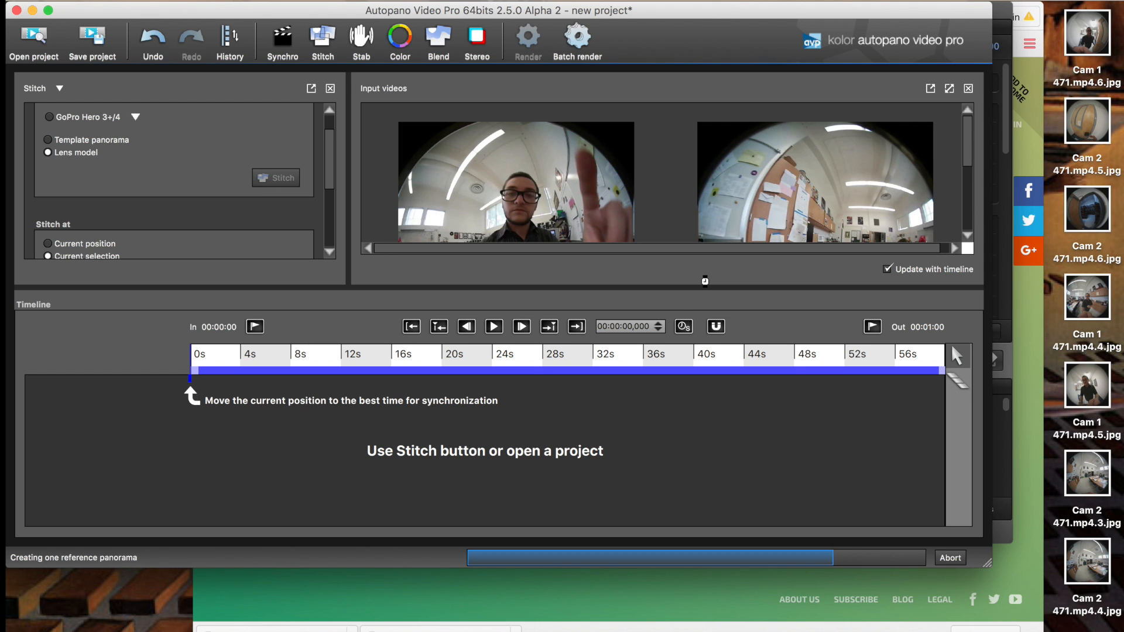
pyautogui.click(276, 178)
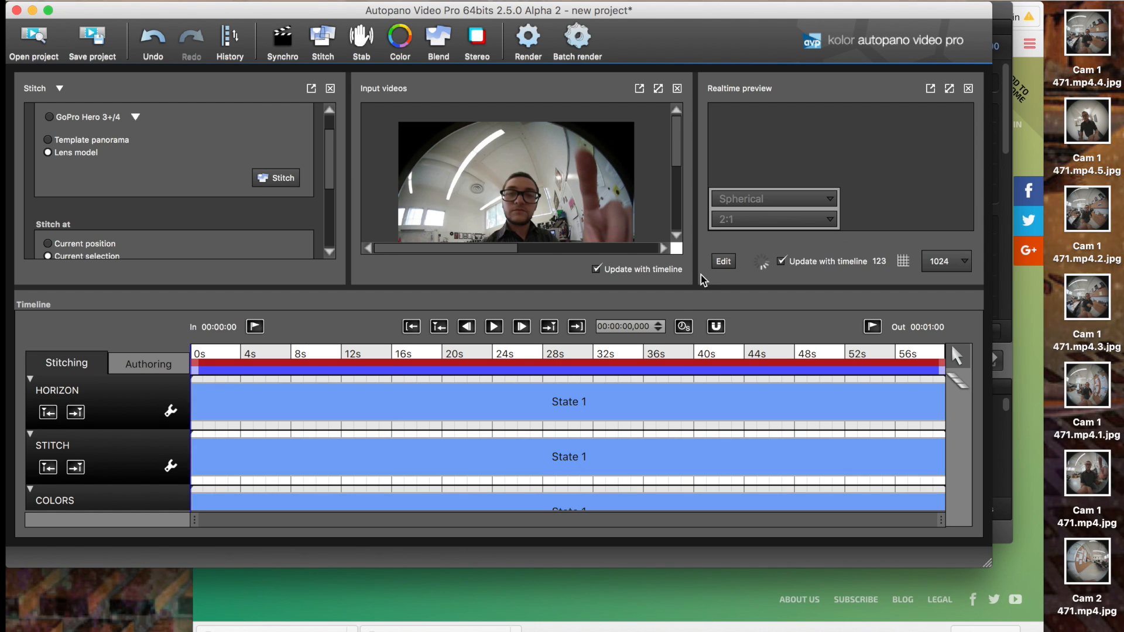
pyautogui.scroll(-3)
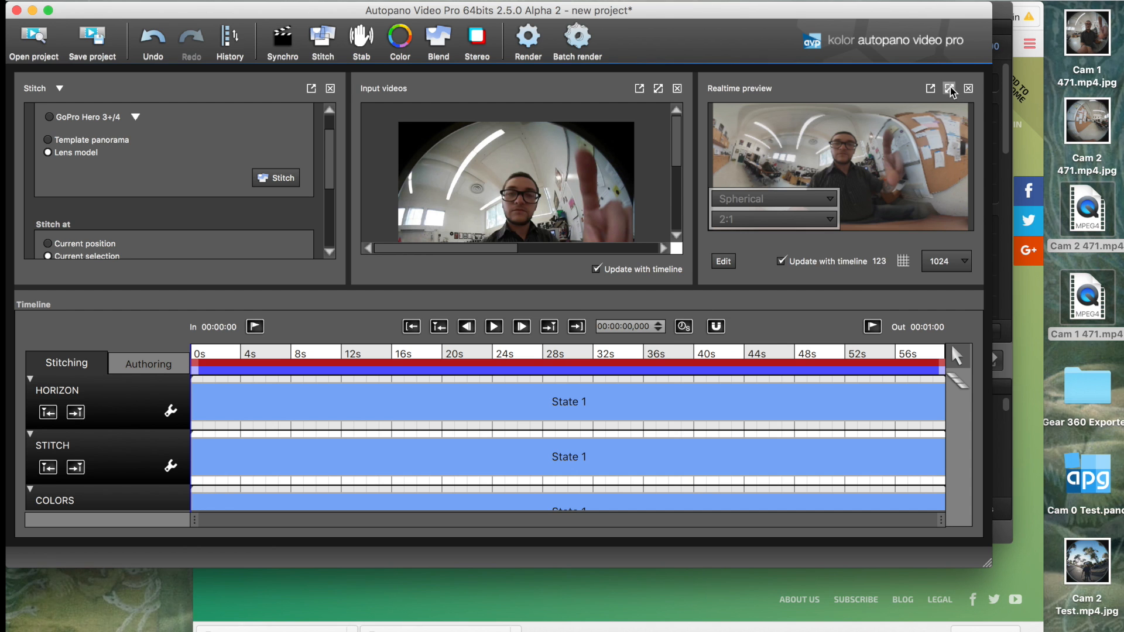
pyautogui.click(950, 88)
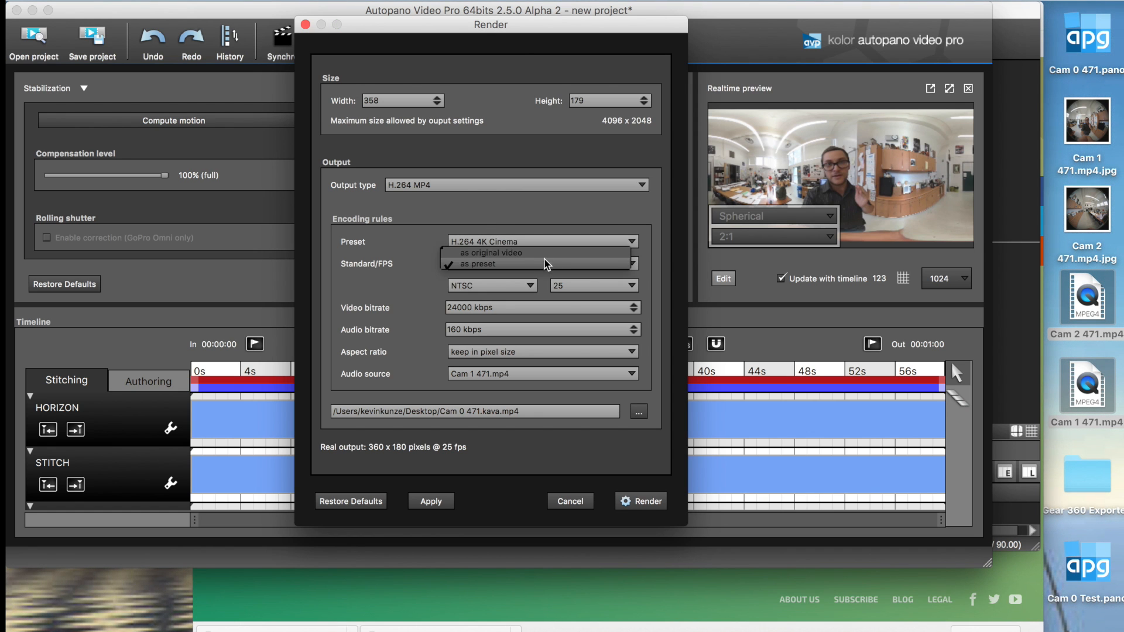
# Keep FPS as original video, set width 4096 and pick the Desktop save location
pyautogui.click(491, 252)
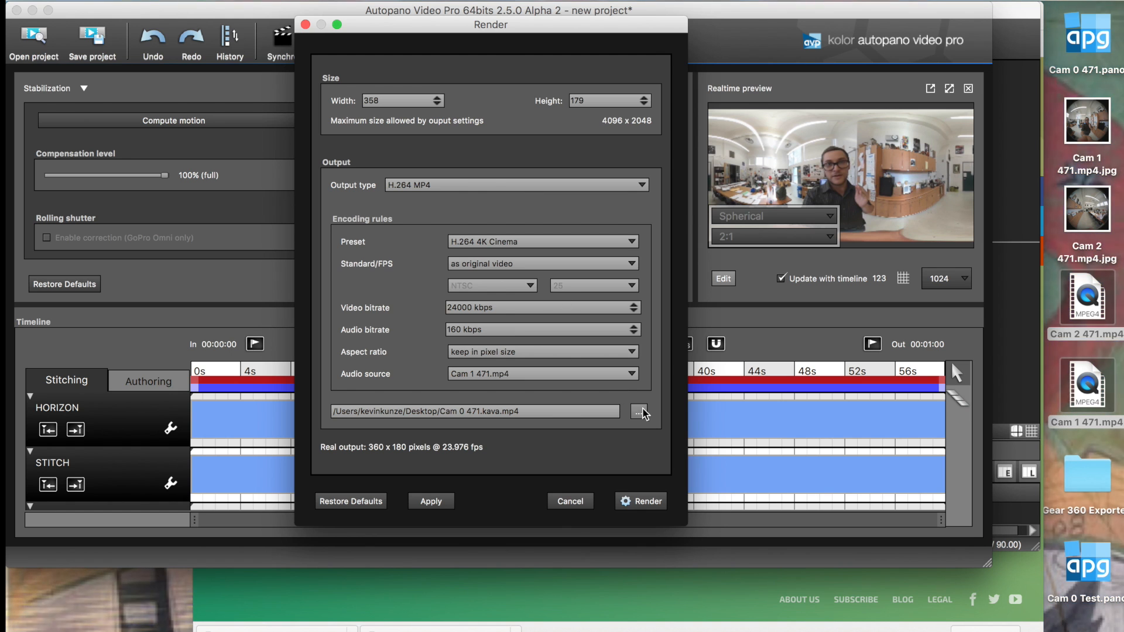
pyautogui.moveTo(479, 157)
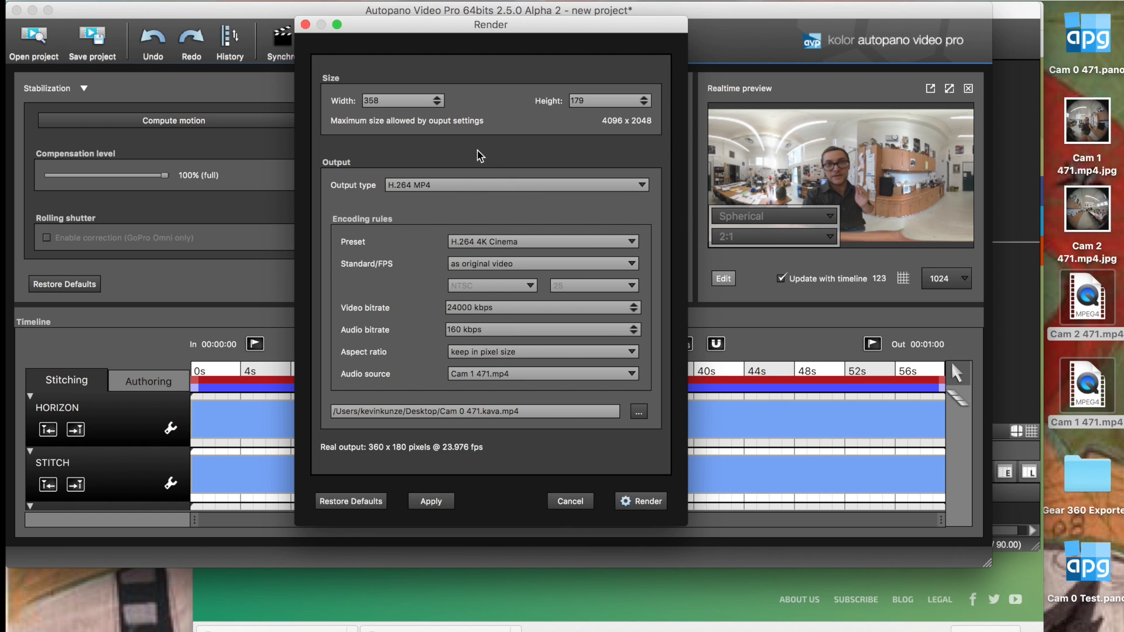
pyautogui.tripleClick(398, 100)
pyautogui.write('4096')
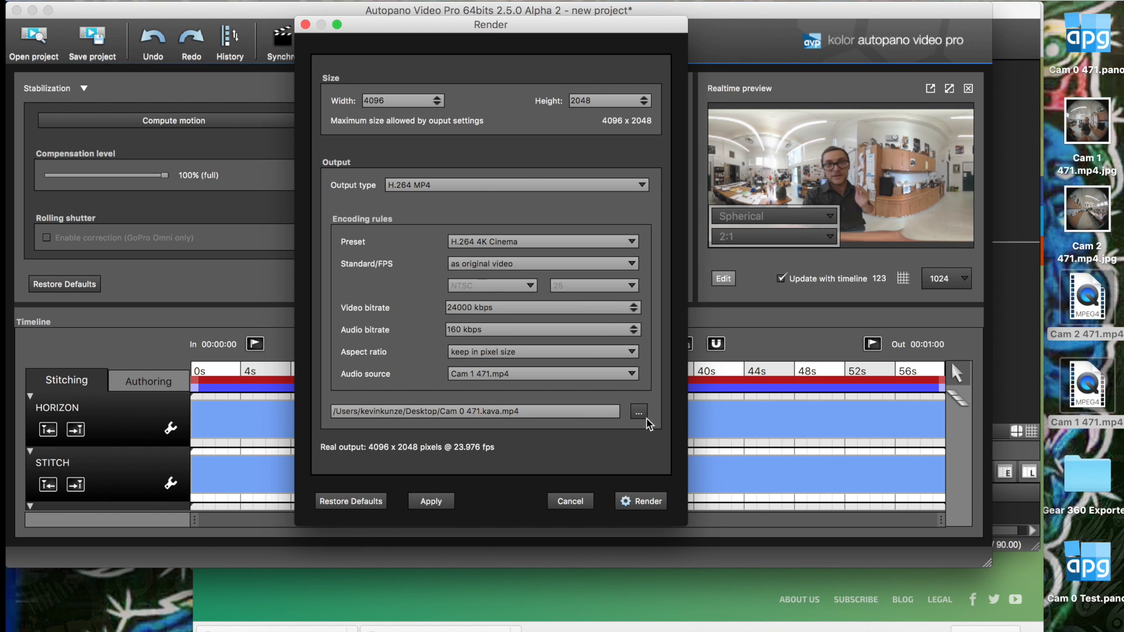
pyautogui.click(637, 411)
pyautogui.write('Gear360 471.kava')
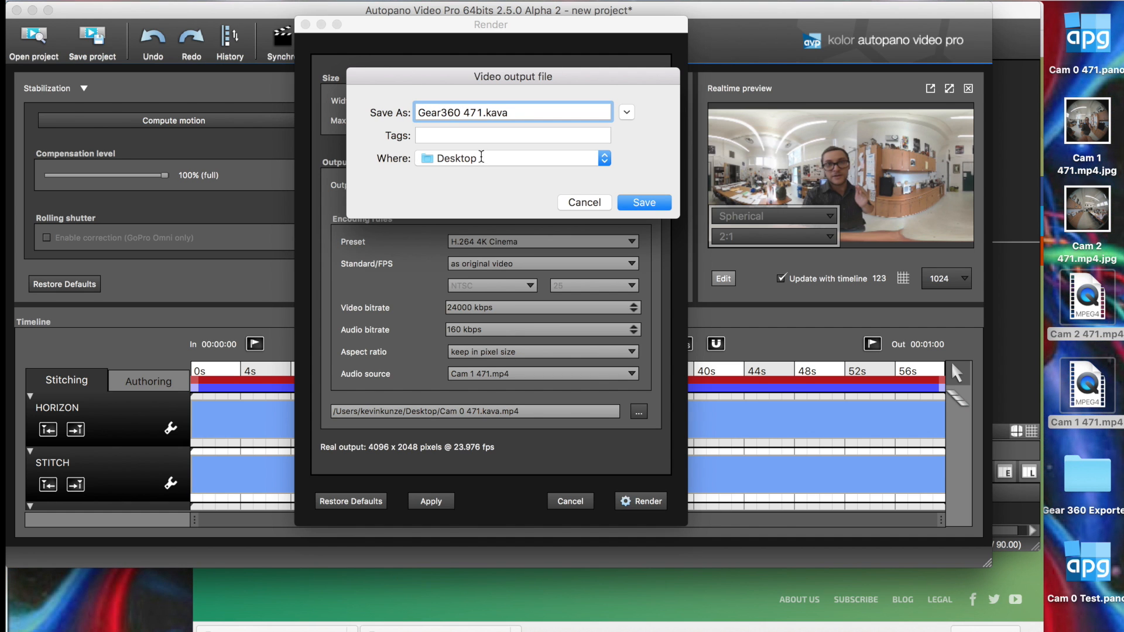
pyautogui.click(602, 158)
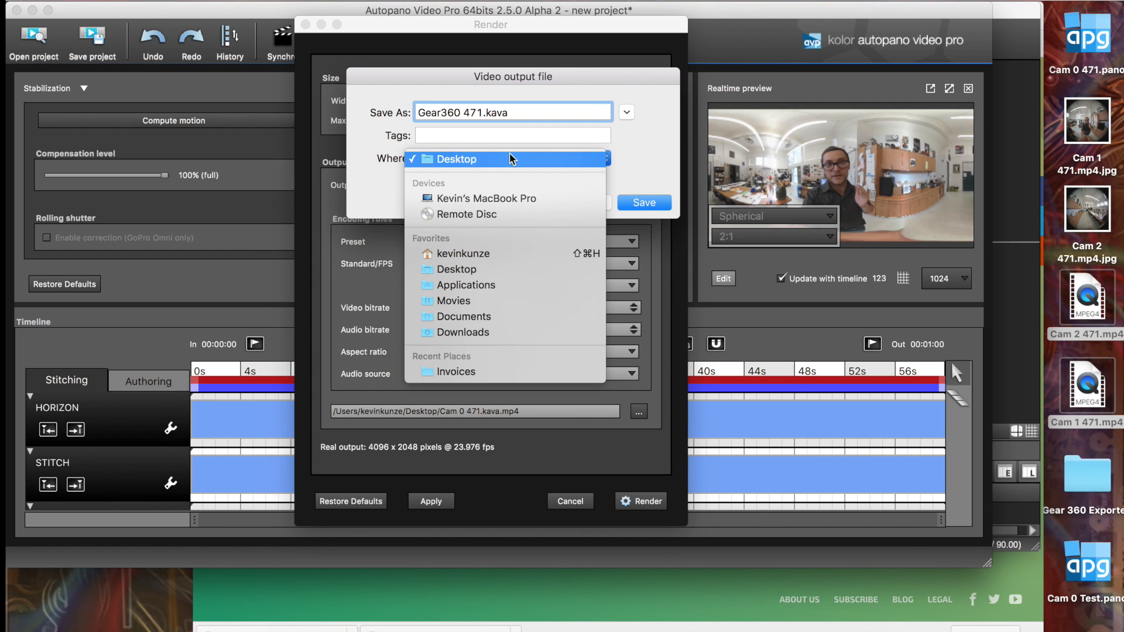
pyautogui.moveTo(504, 276)
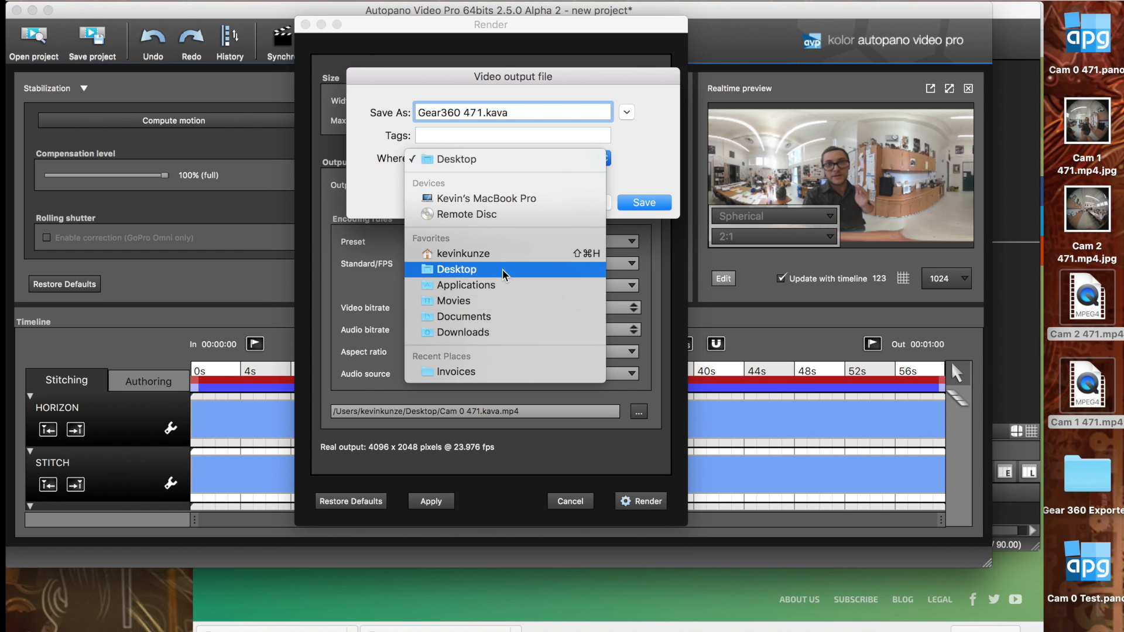